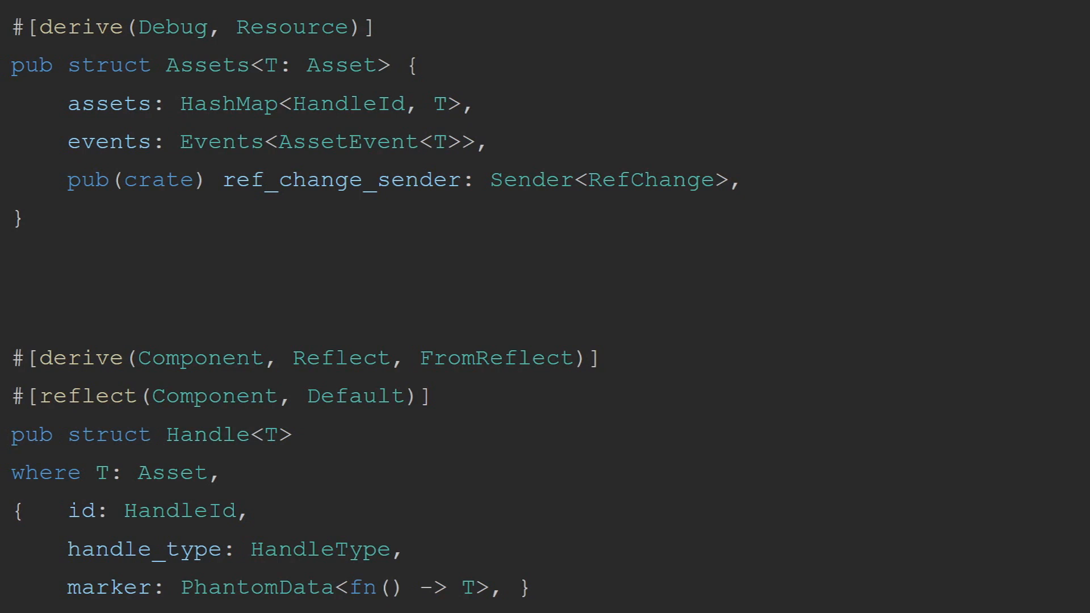
scroll("down", 3)
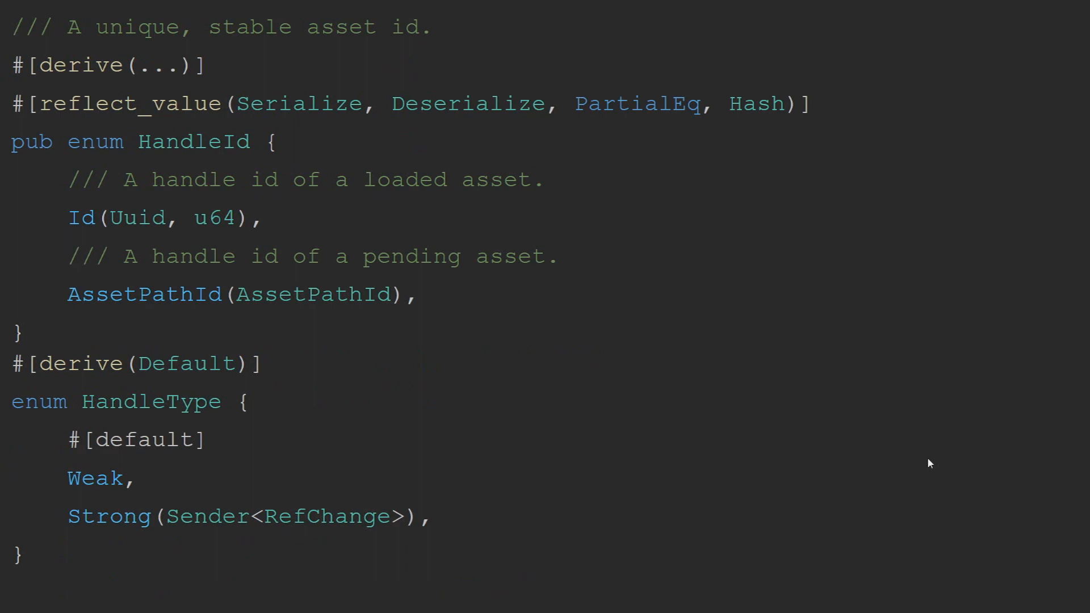